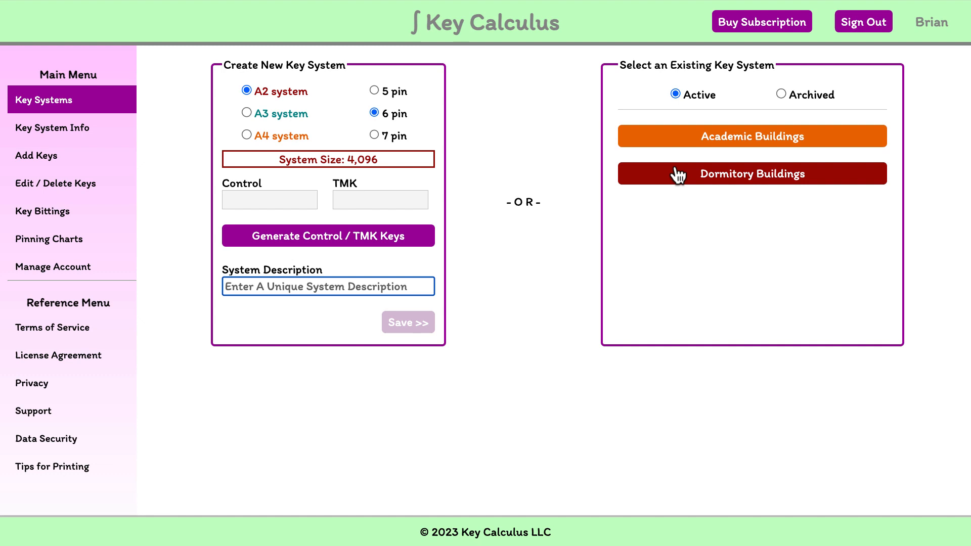
Select Dormitory Buildings from the existing key systems to reach its Add Keys page
left_click(752, 172)
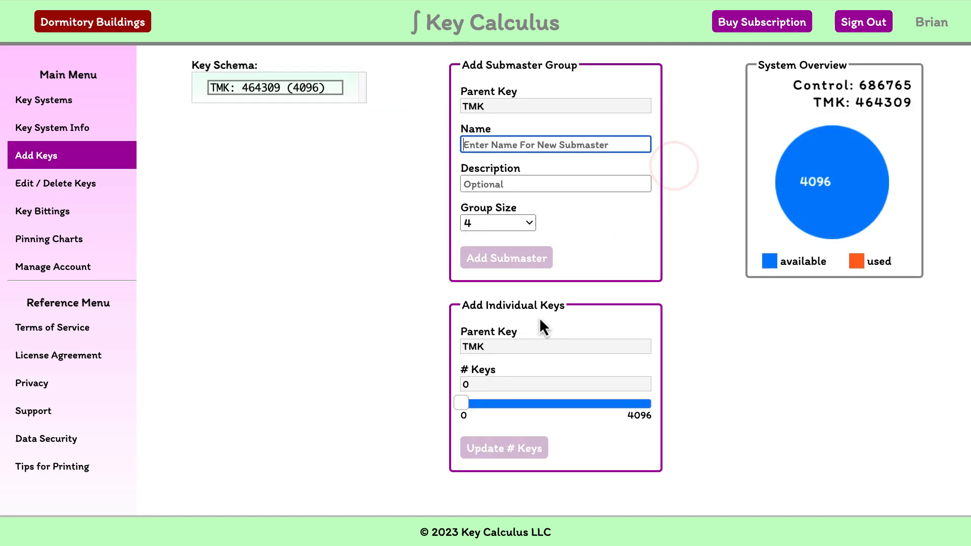
mouse_move(298, 316)
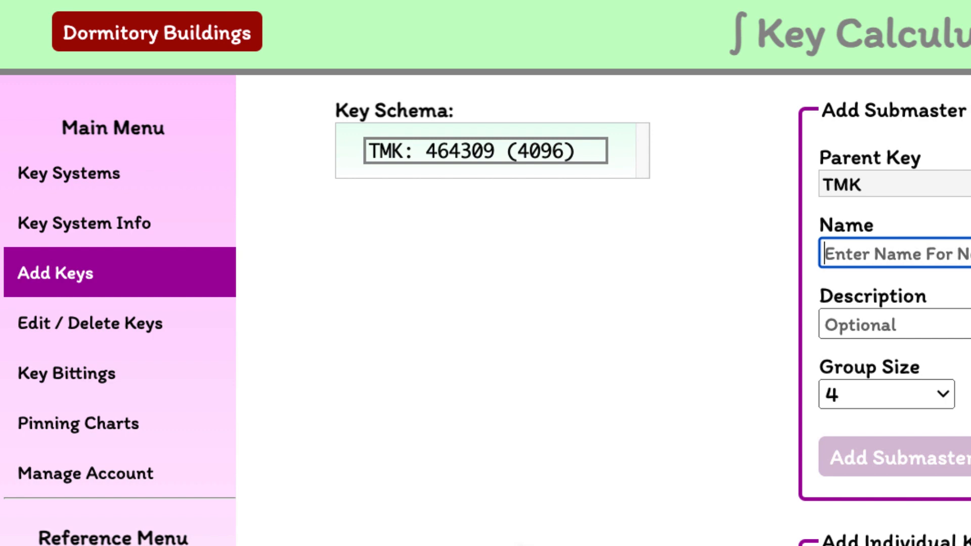
double_click(438, 150)
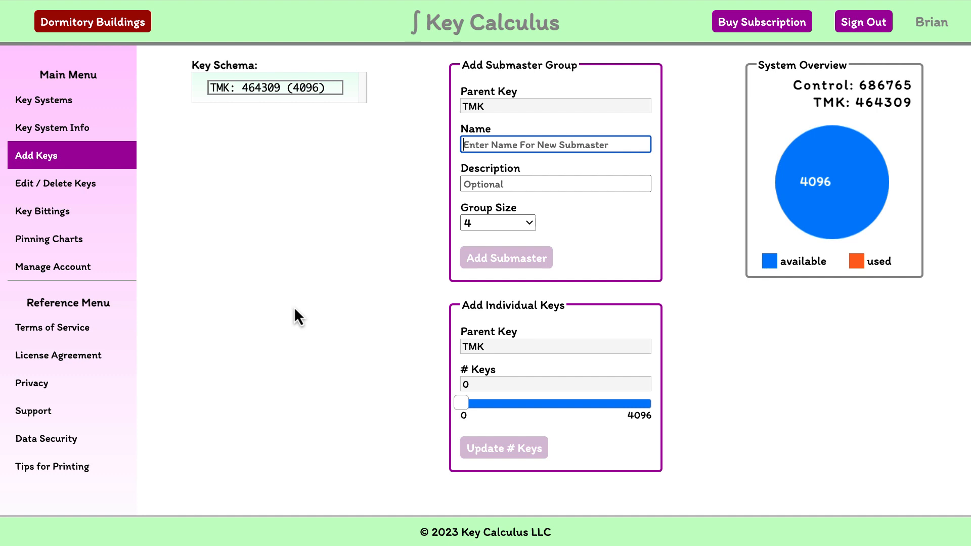
Add submaster A 'Pioneer Hall' with group size 1024 under the TMK
type("A")
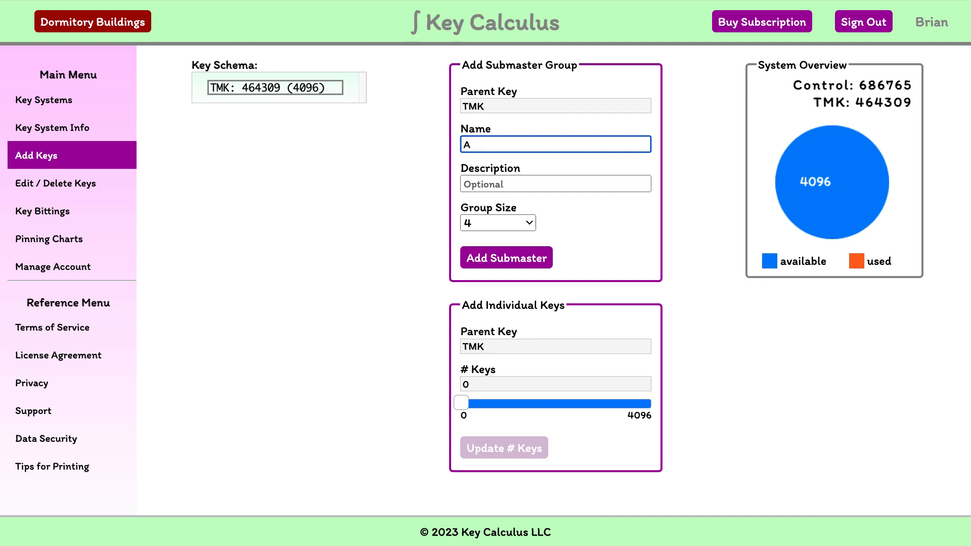
left_click(555, 183)
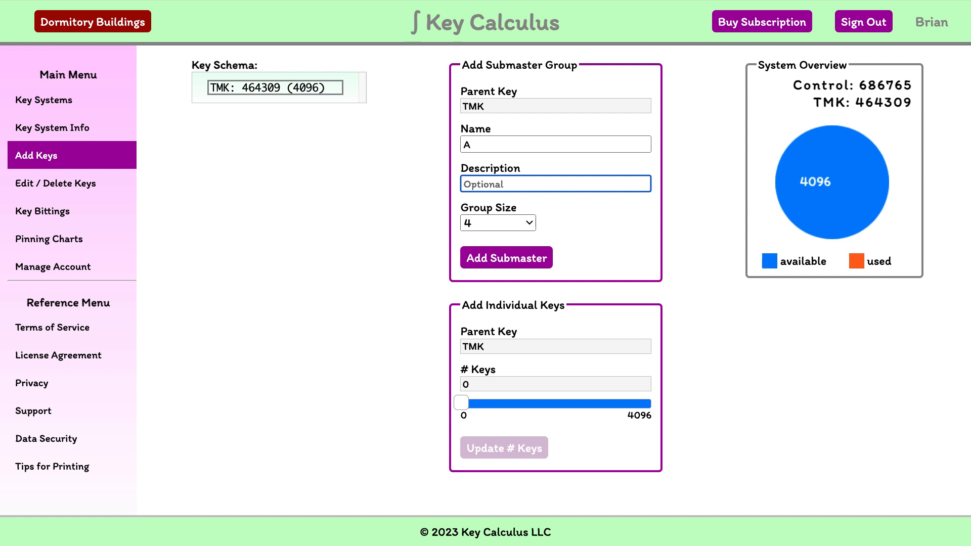
type("Pioneer Ha")
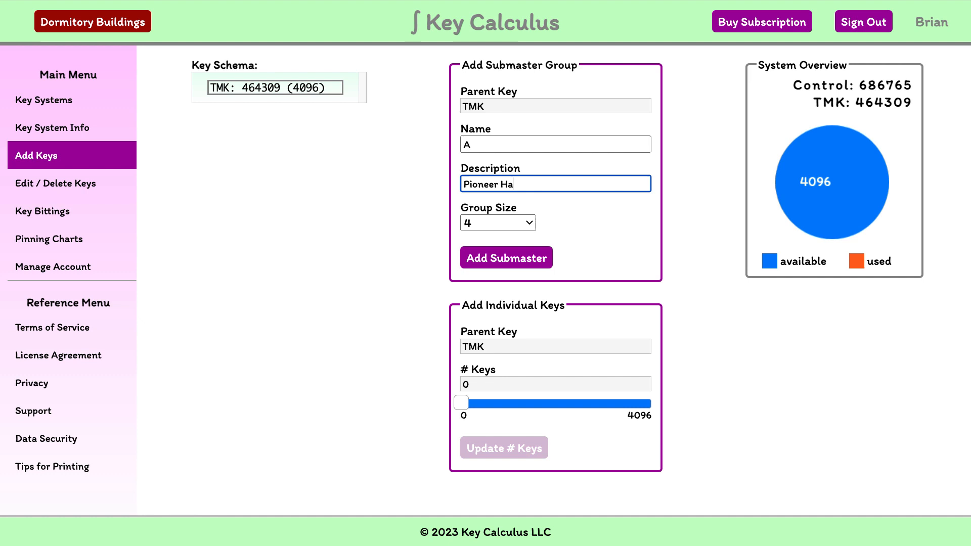
left_click(497, 223)
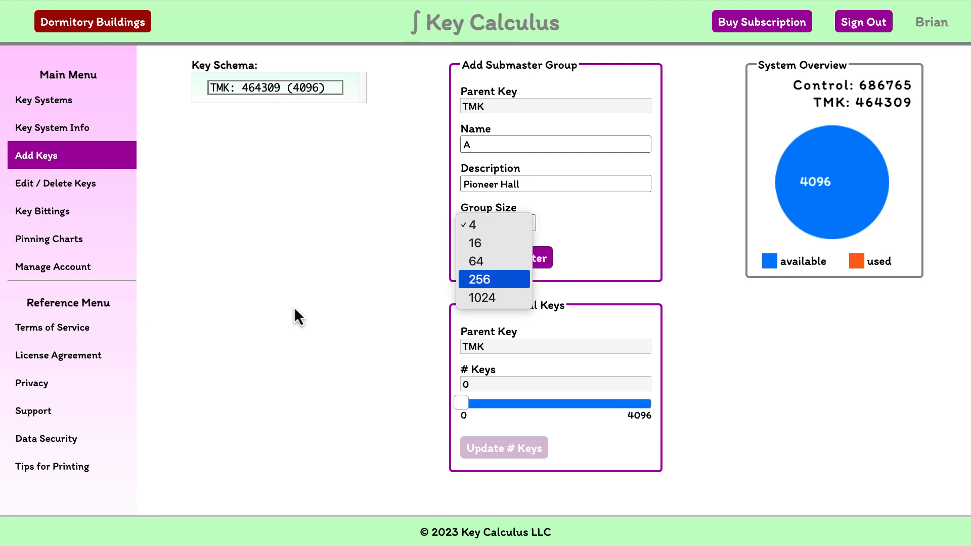
left_click(481, 298)
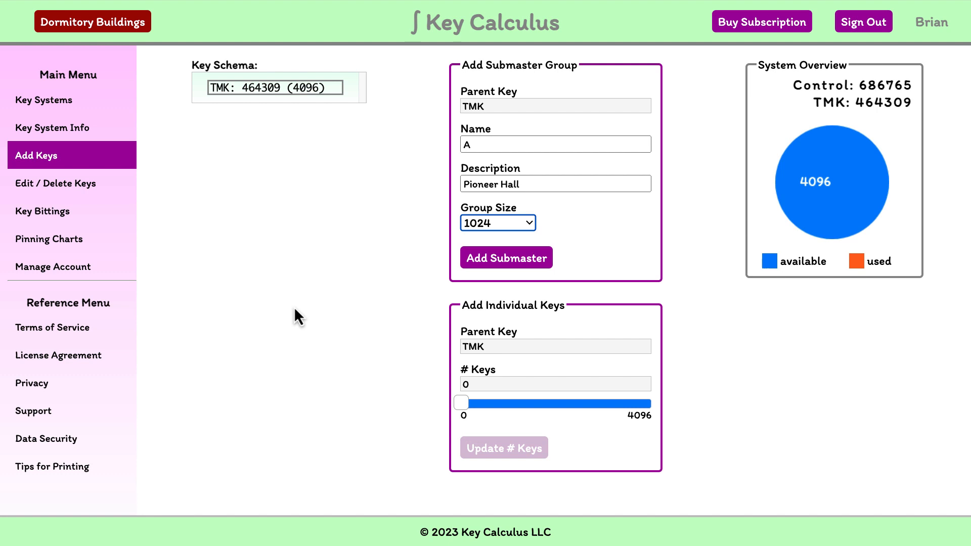
left_click(506, 258)
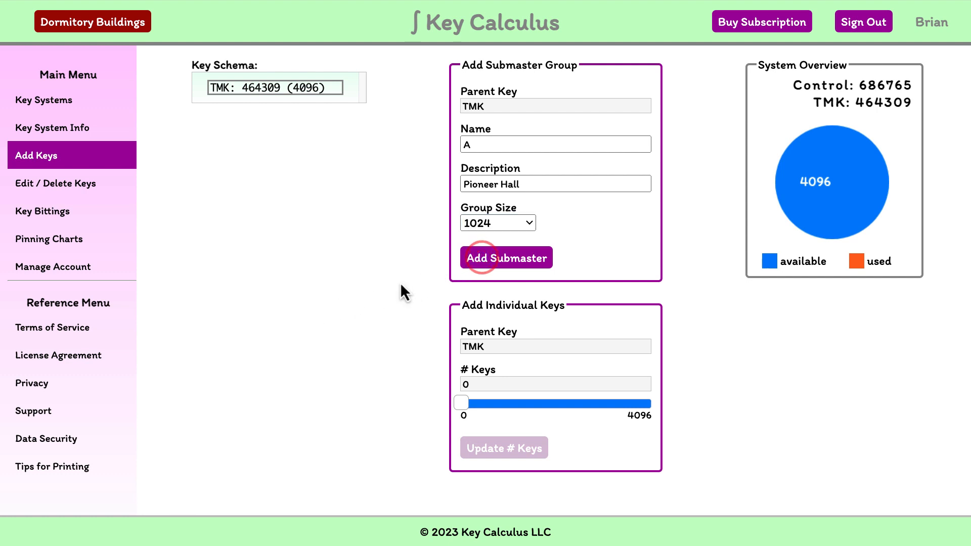
left_click(506, 258)
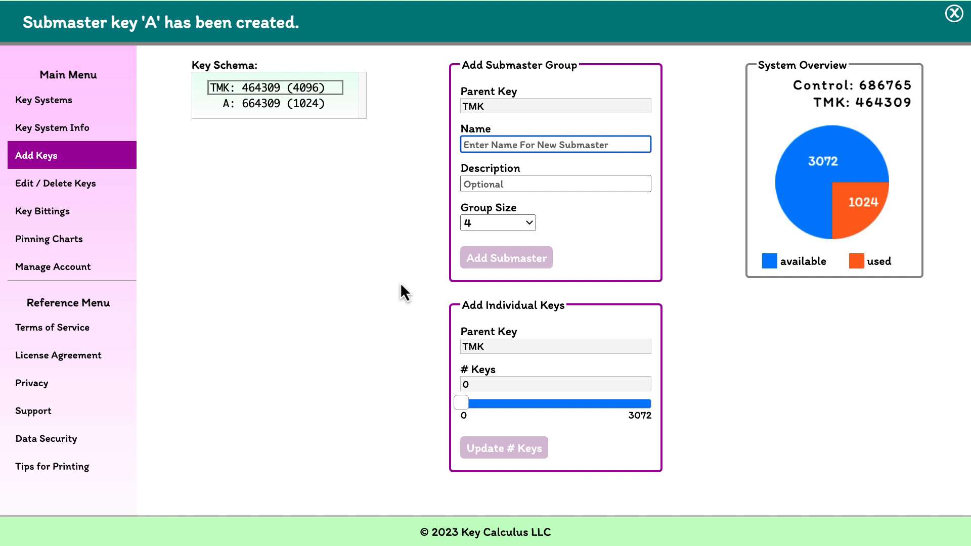
Dismiss the creation notice and select A: 664309 as the parent key
left_click(955, 13)
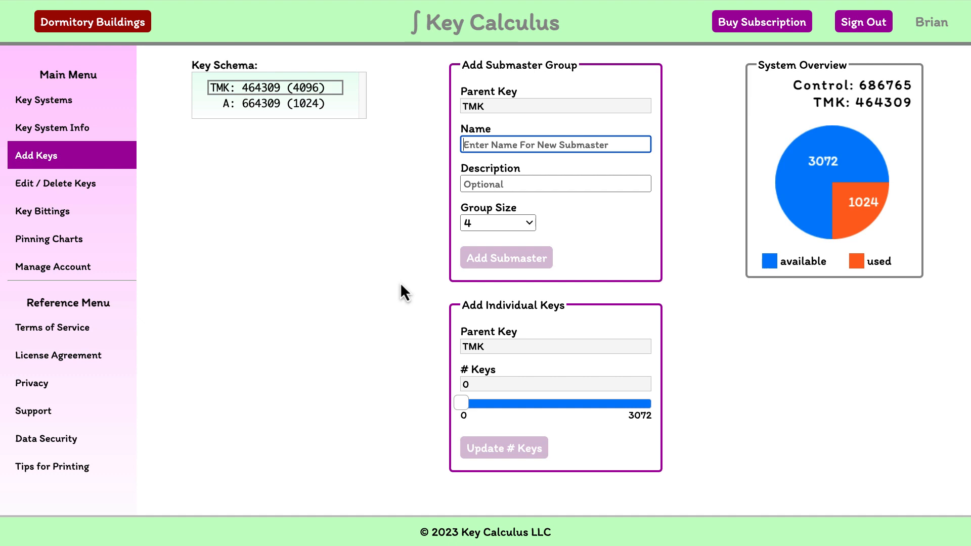
left_click(272, 103)
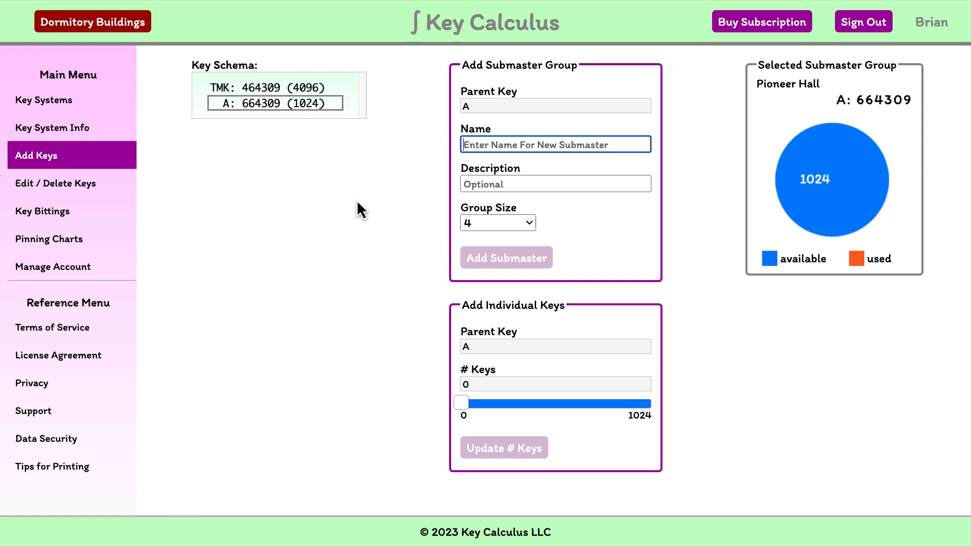
Add submaster AA 'first floor' with group size 256 under A
type("AA")
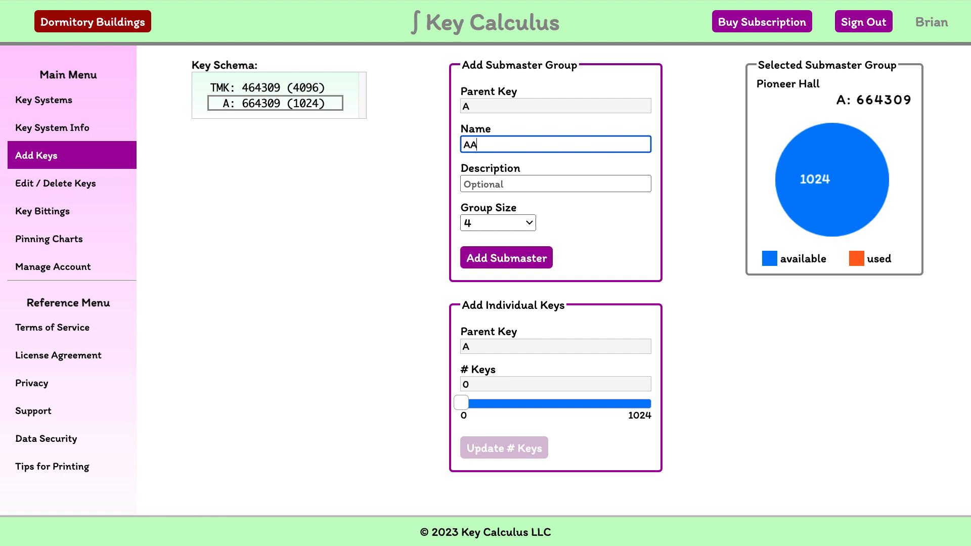
left_click(555, 183)
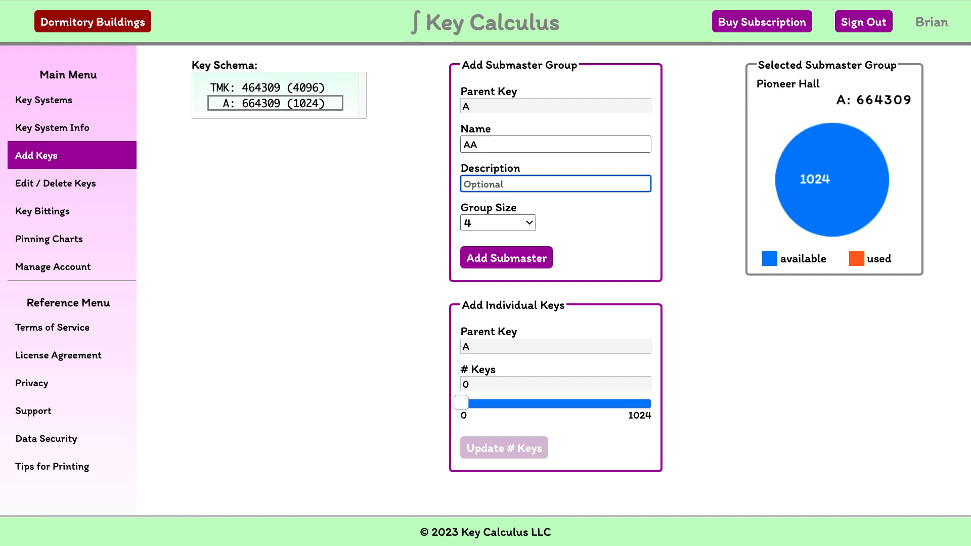
type("first flo")
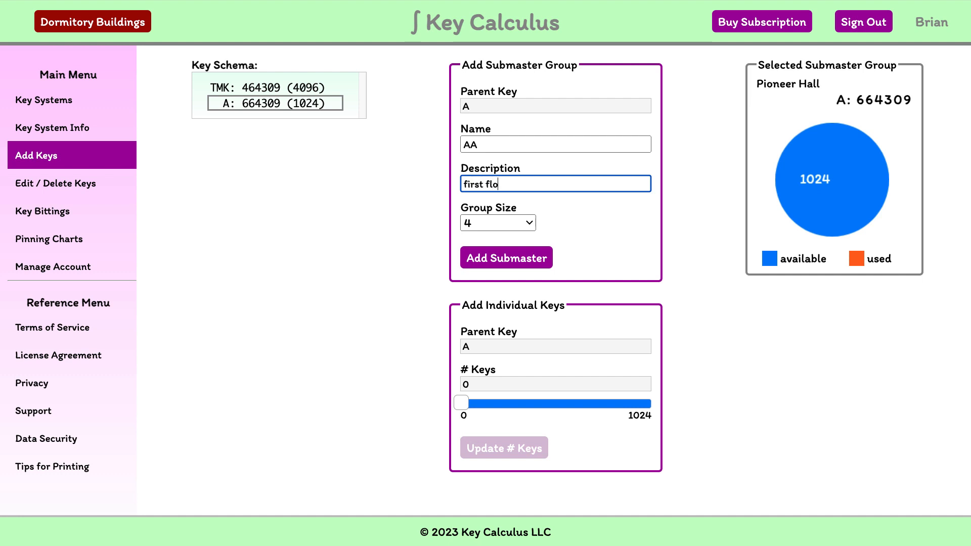
left_click(498, 223)
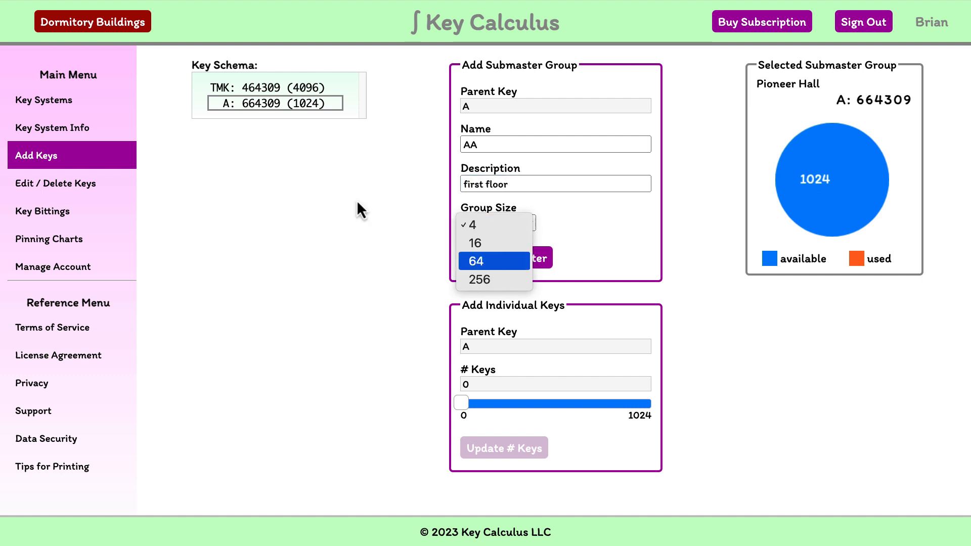
left_click(478, 280)
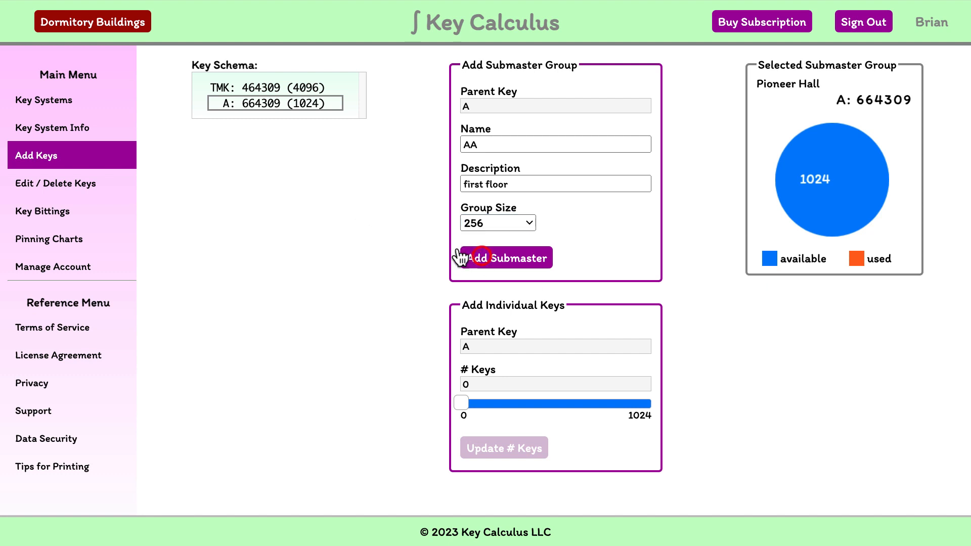
left_click(503, 258)
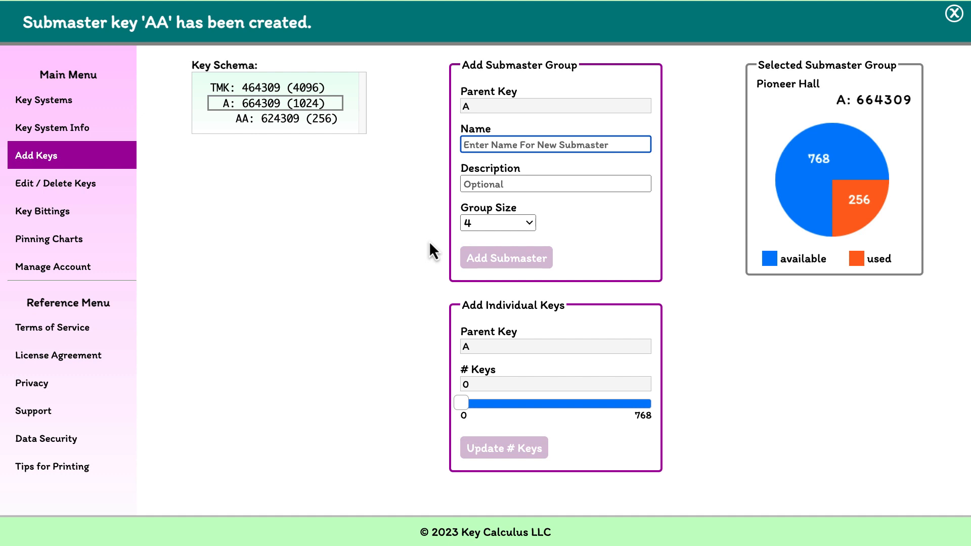
Review the AA and TMK groups, then reselect Pioneer Hall A as parent key
left_click(955, 13)
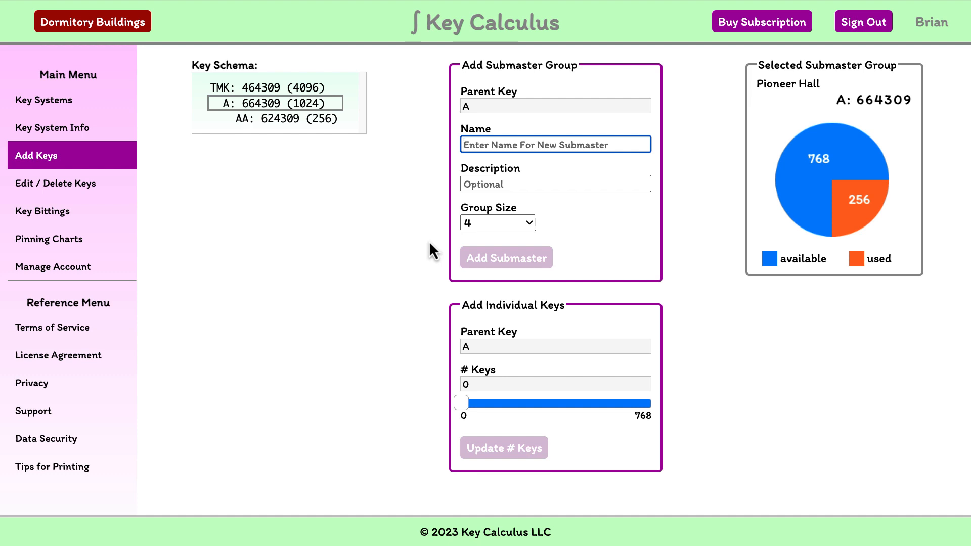
left_click(278, 118)
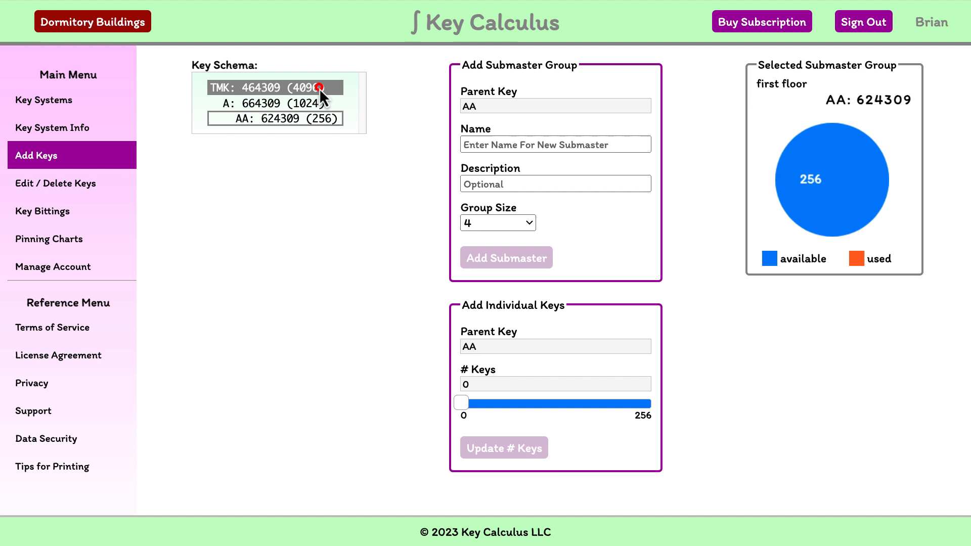
left_click(274, 87)
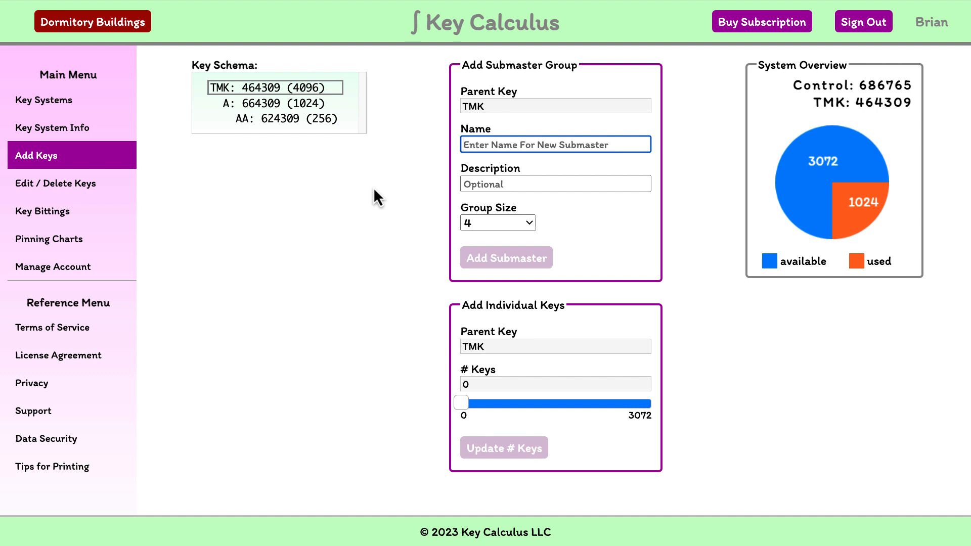
left_click(275, 119)
type("AB")
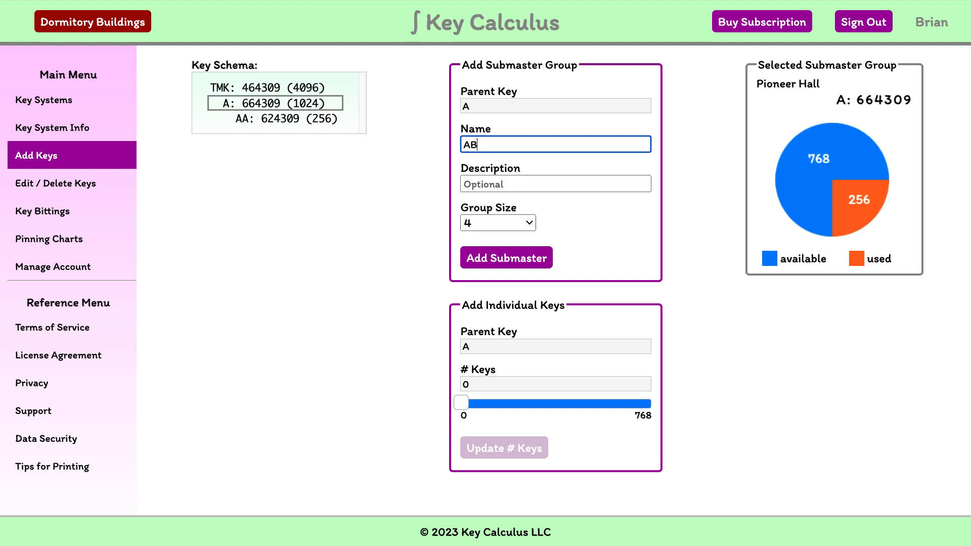
Add submaster AB '2nd floor' with group size 256 under A
left_click(554, 183)
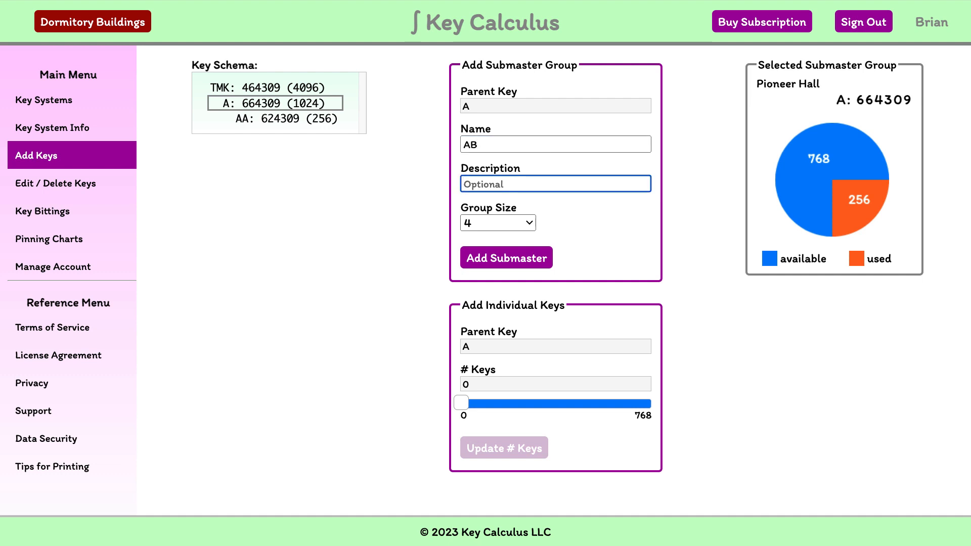
type("2nd floor")
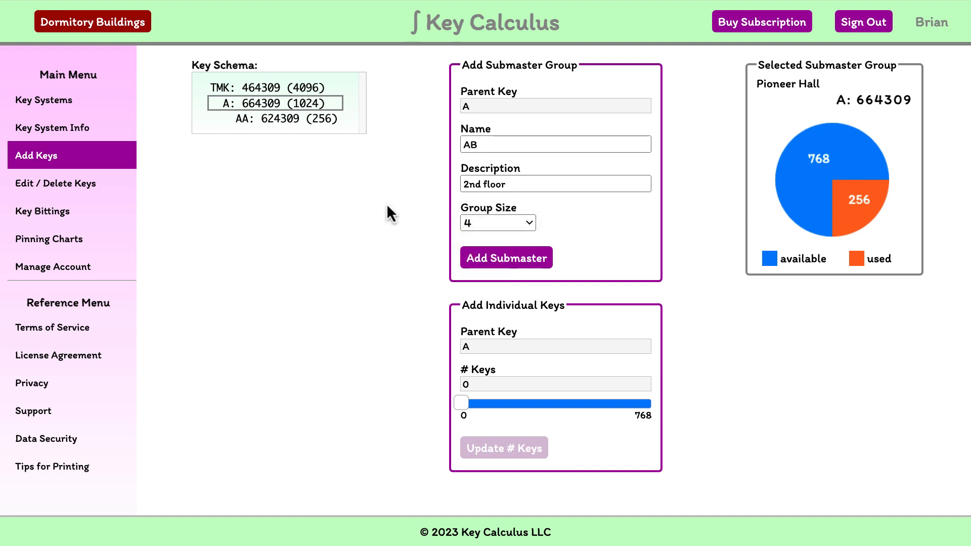
left_click(497, 222)
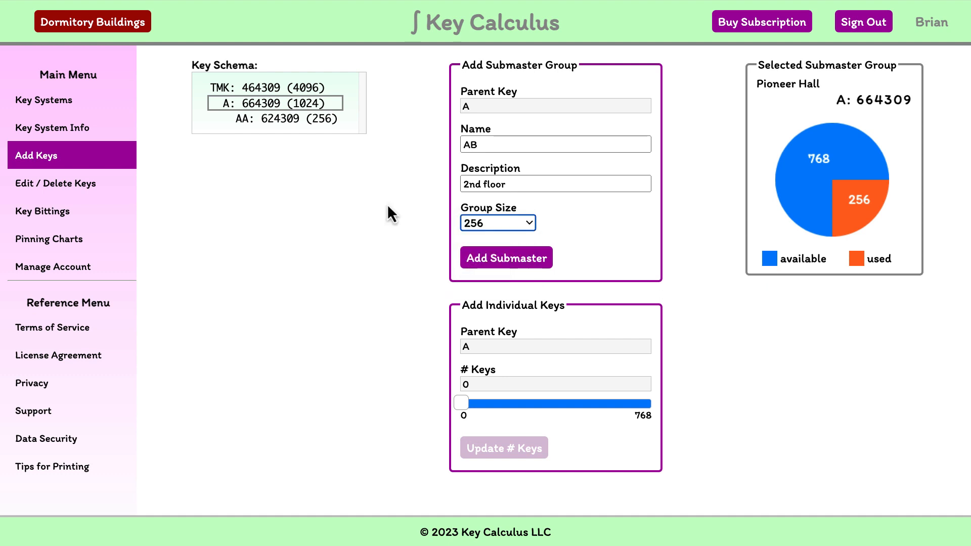
left_click(506, 258)
type("3")
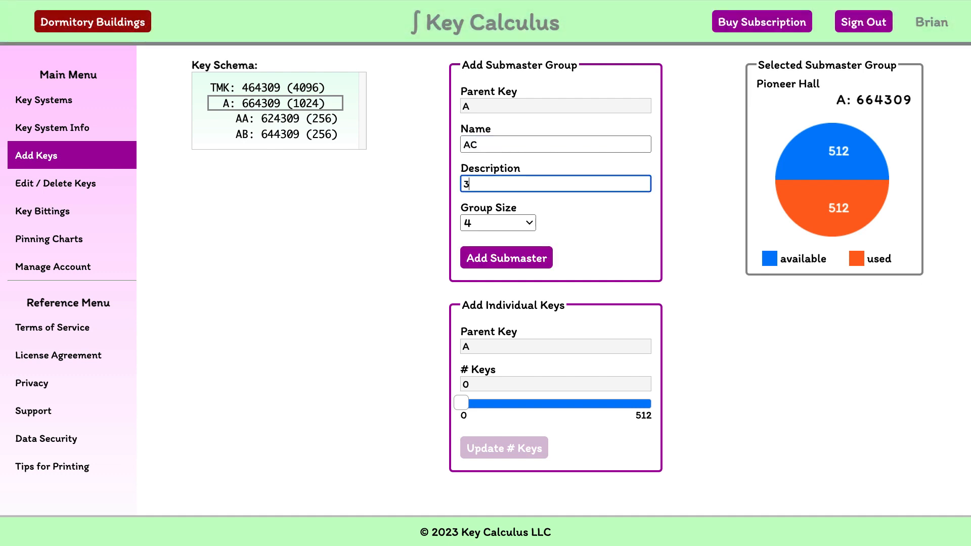
Add submaster AC '3rd floor' with group size 256 under A
type("rd floor")
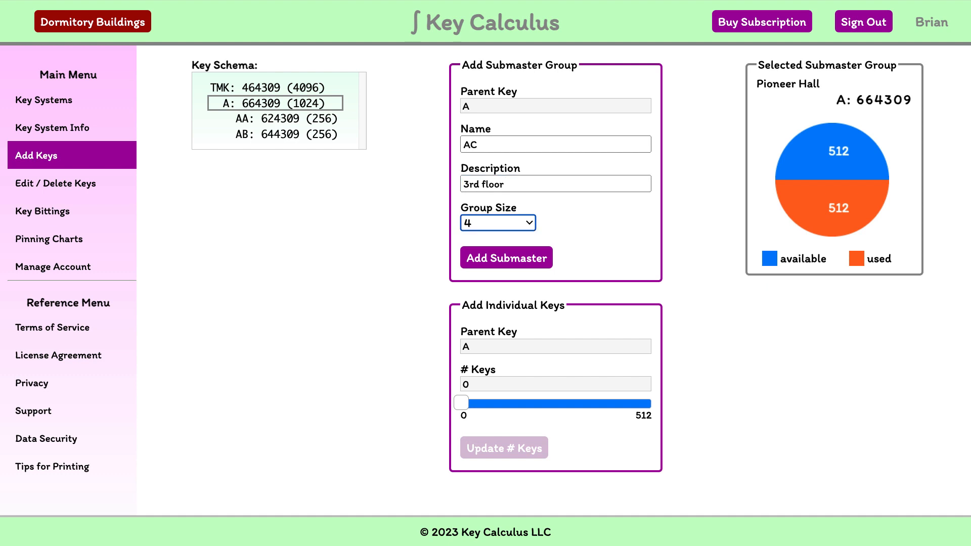
left_click(498, 222)
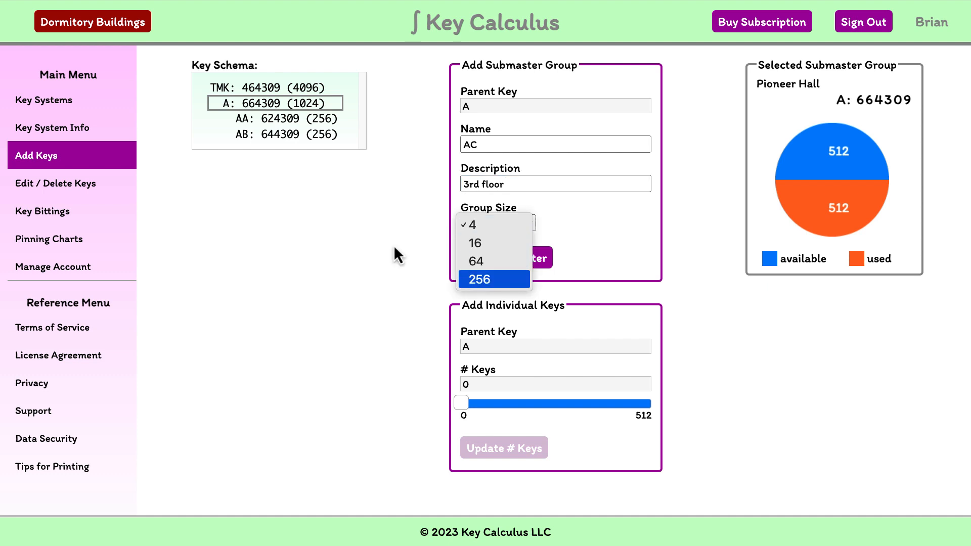
left_click(505, 258)
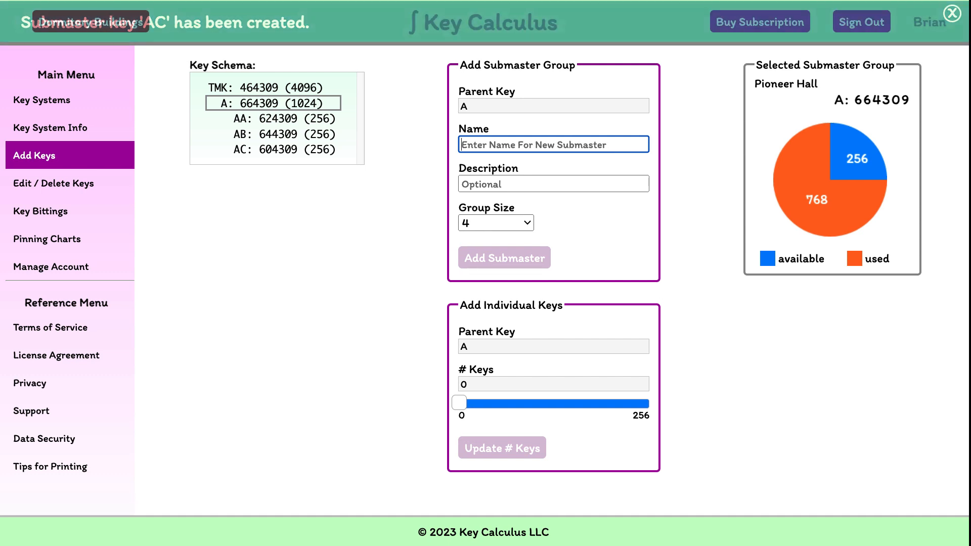
Dismiss the AC creation notice and select first floor AA as parent key
left_click(955, 12)
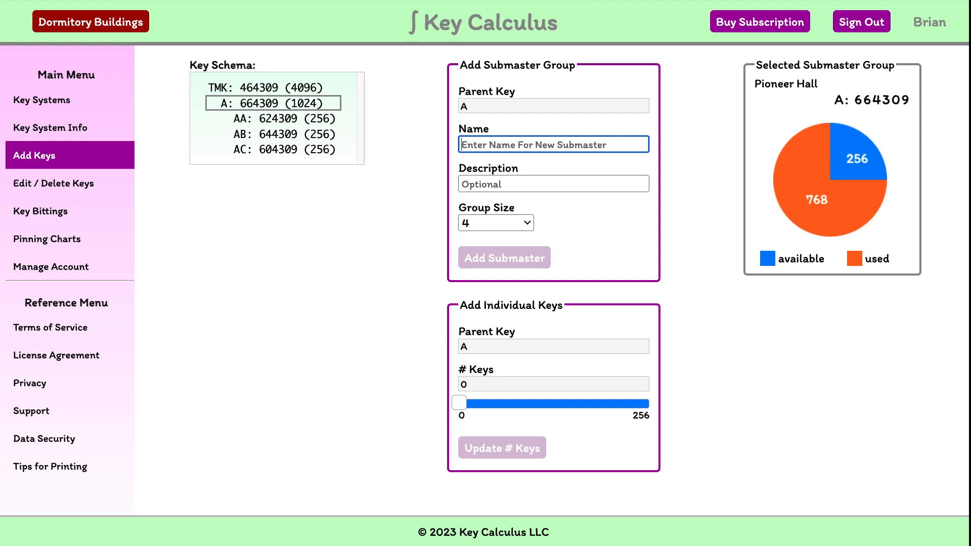
left_click(271, 118)
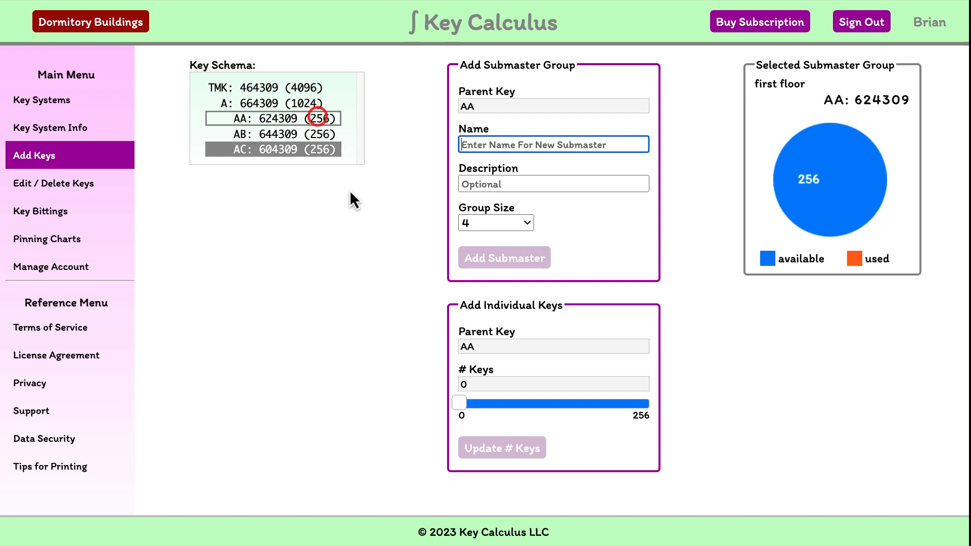
Add submaster AAA 'north wing' with group size 64 under AA
type("AA")
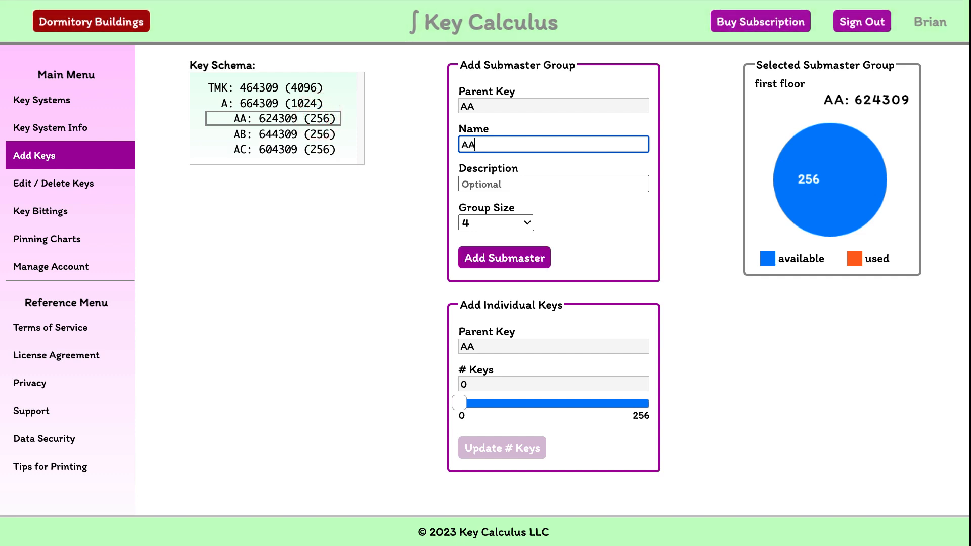
left_click(496, 223)
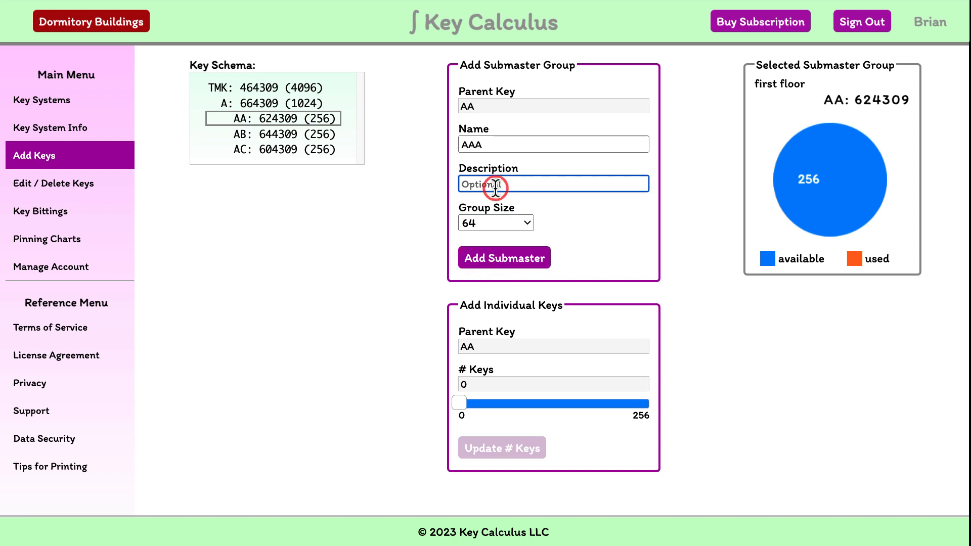
type("north win")
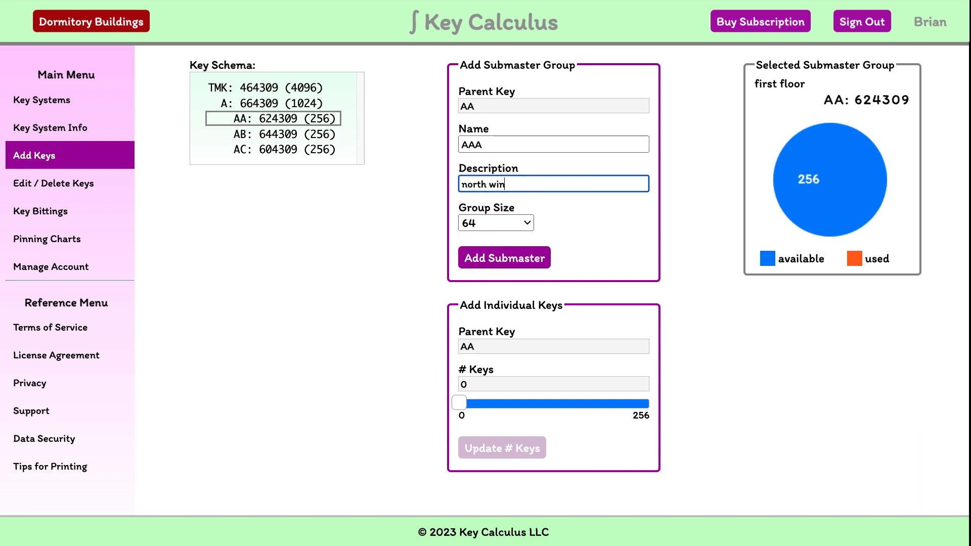
type("g")
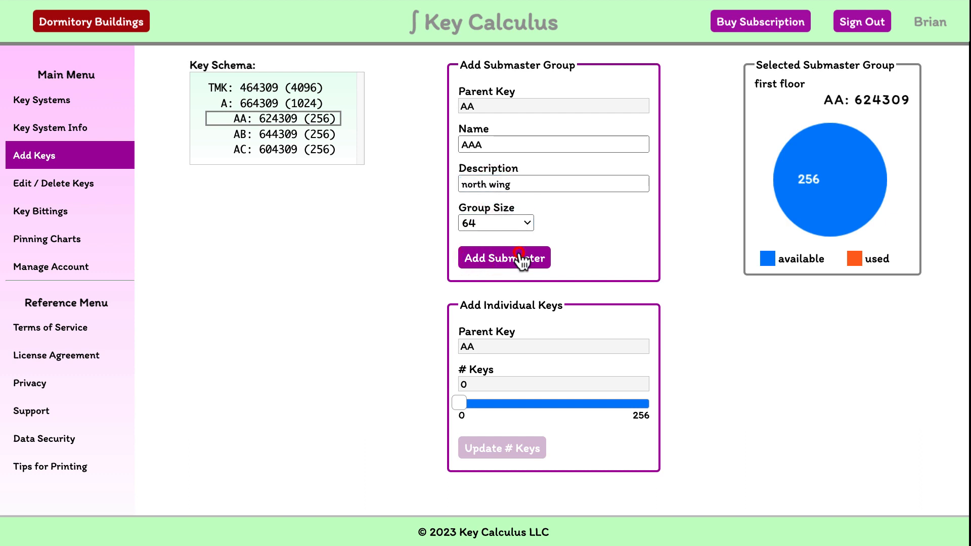
left_click(504, 258)
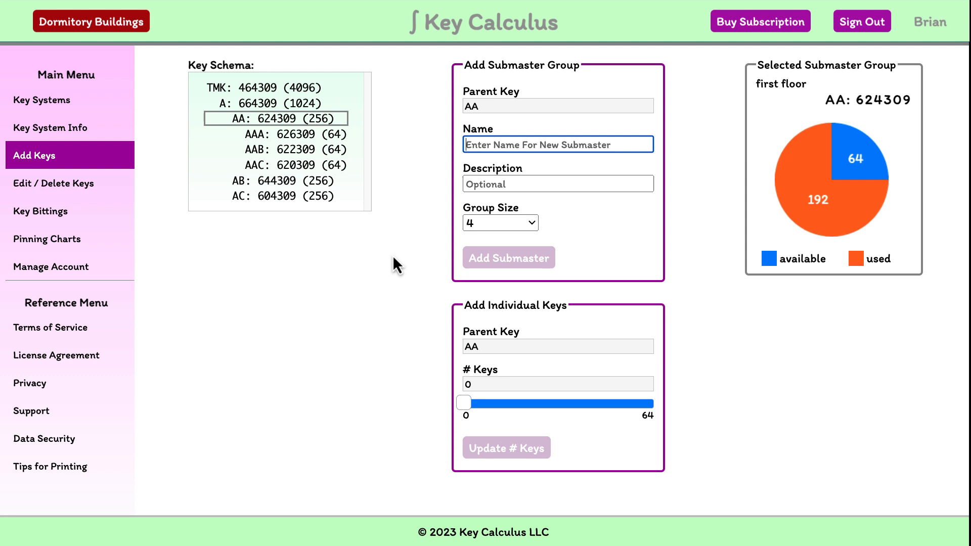
mouse_move(362, 306)
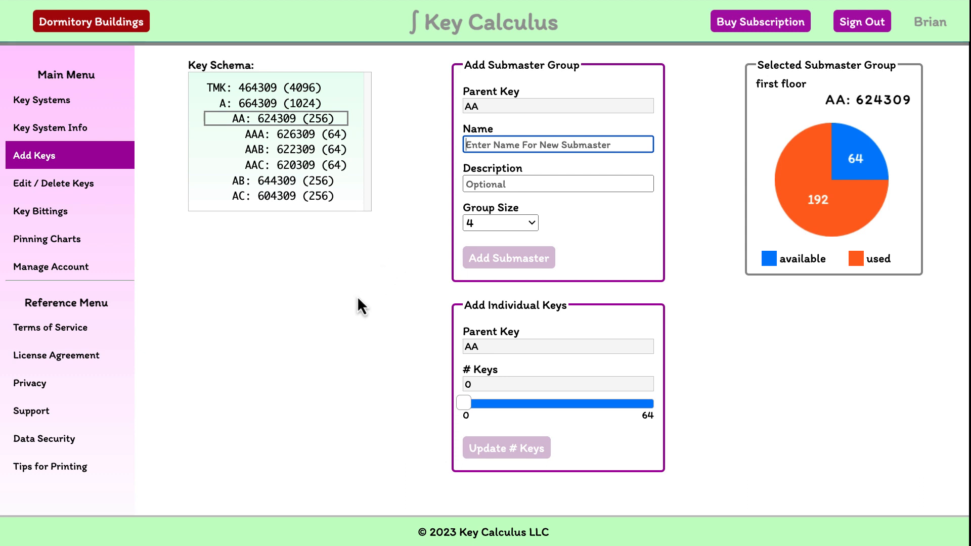